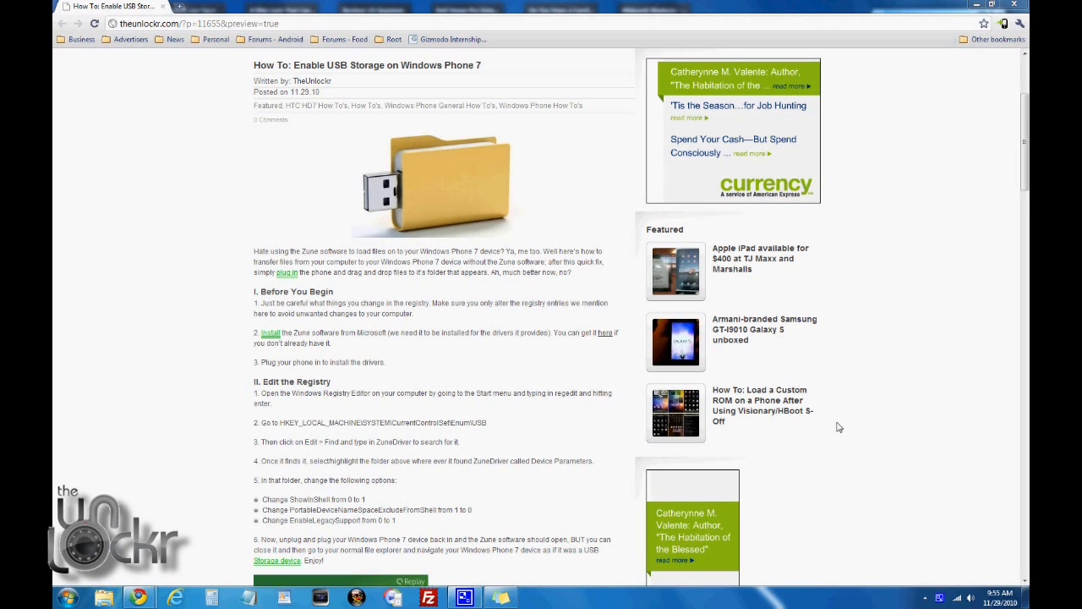
mouse_move(616, 343)
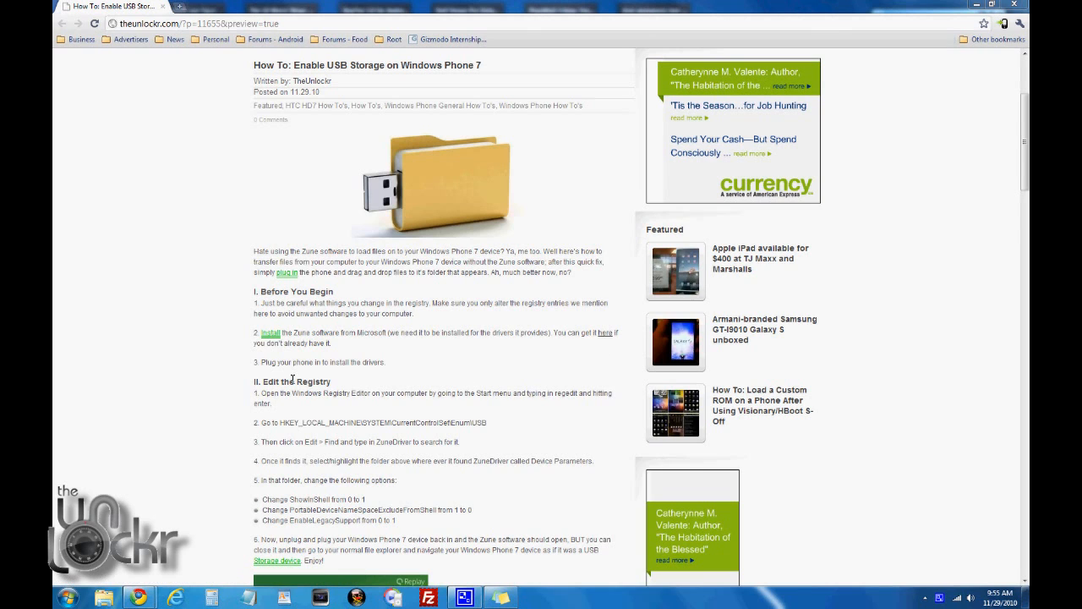
mouse_move(316, 365)
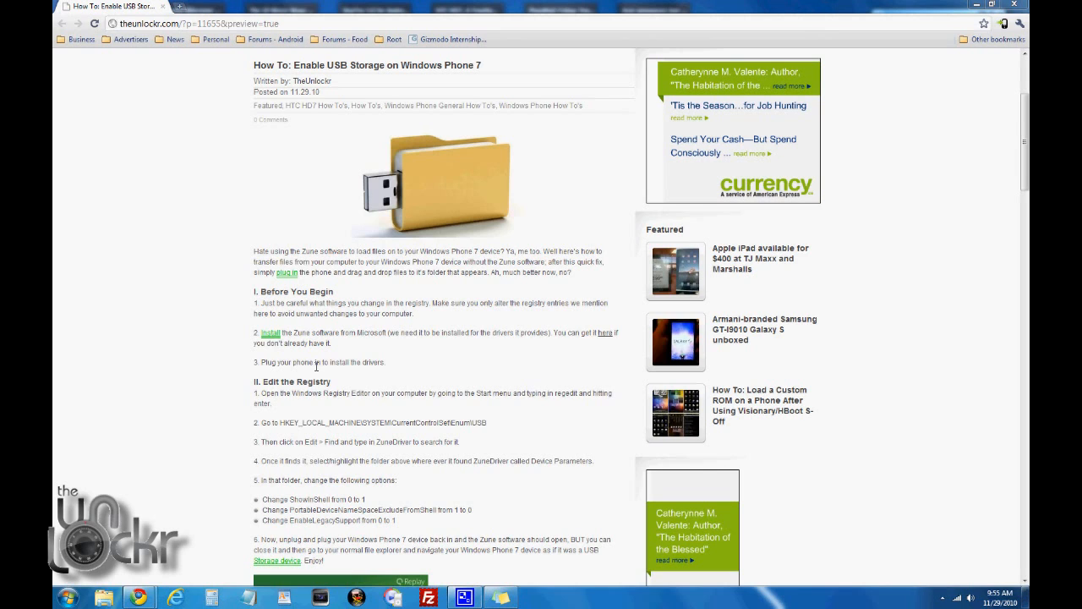
mouse_move(426, 371)
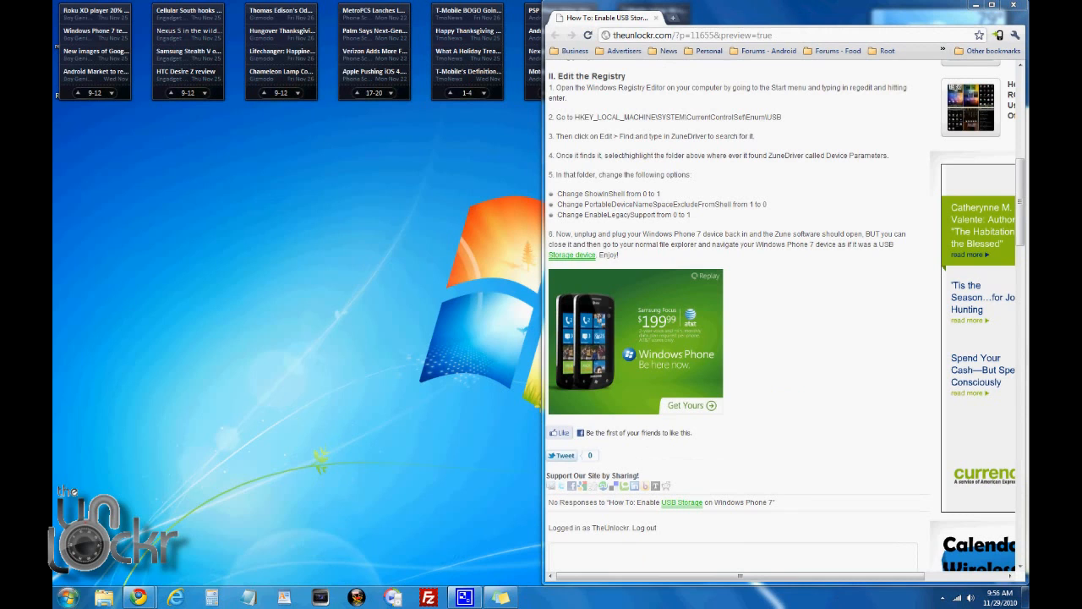
Search the Start menu for 'reg' and launch regedit.exe
click(72, 600)
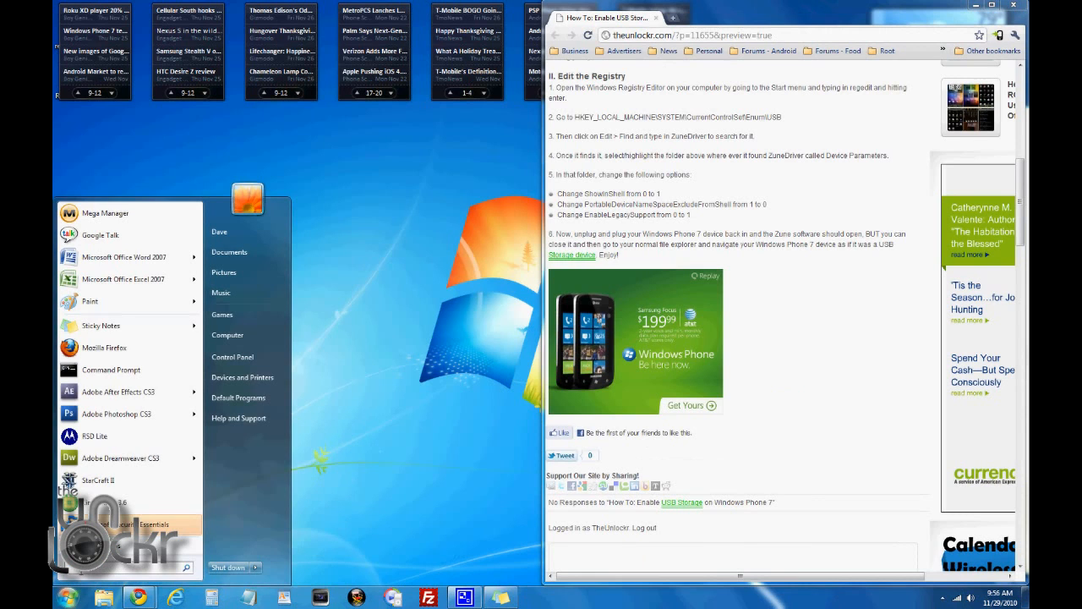
text(reg)
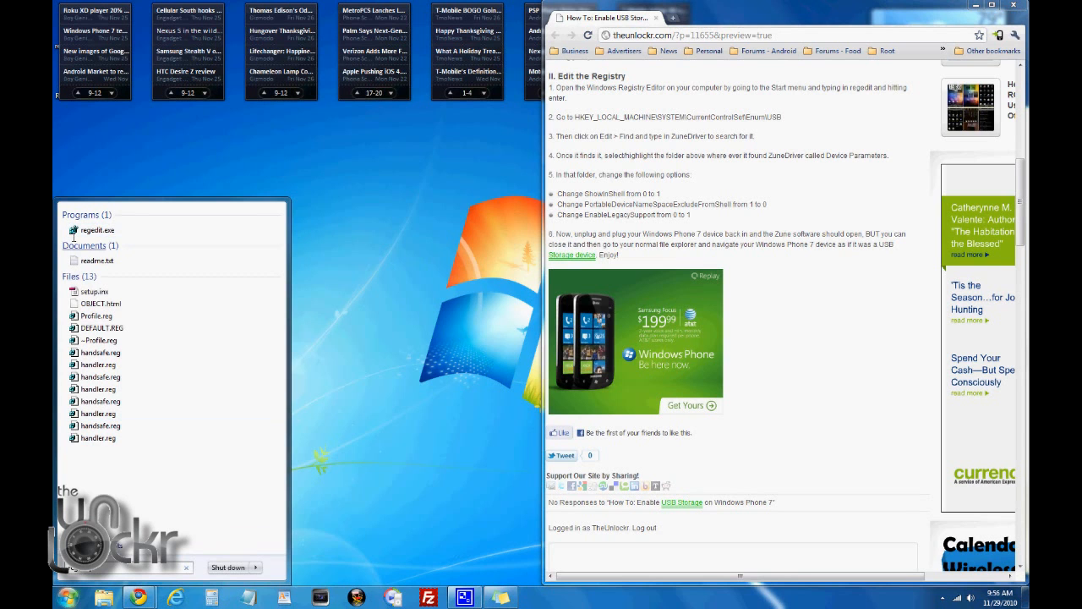
double_click(96, 229)
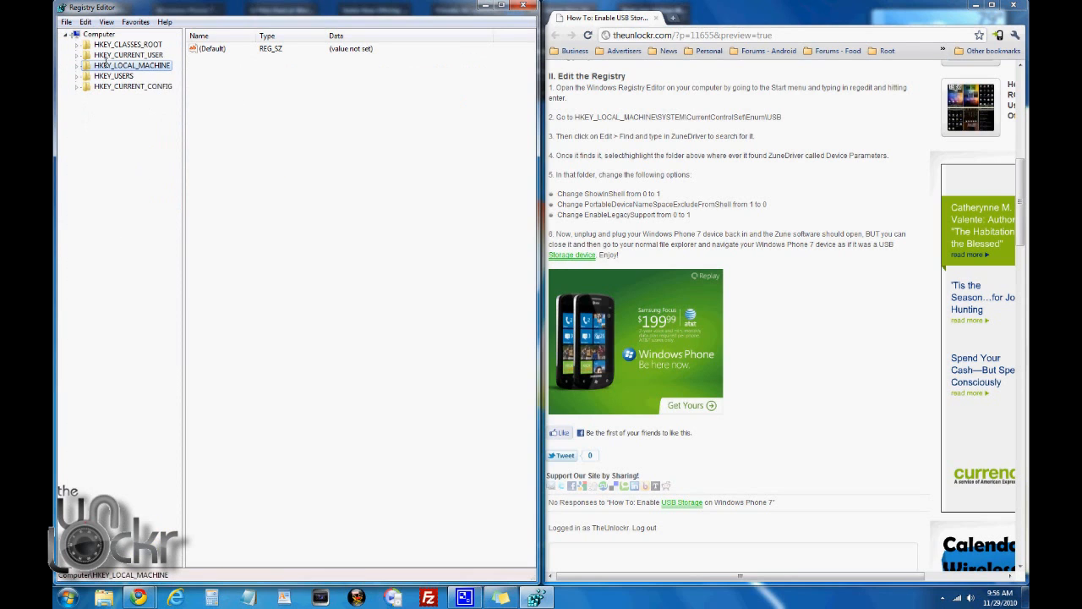
Expand HKEY_LOCAL_MACHINE\SYSTEM\CurrentControlSet\Enum and select the USB key
click(78, 63)
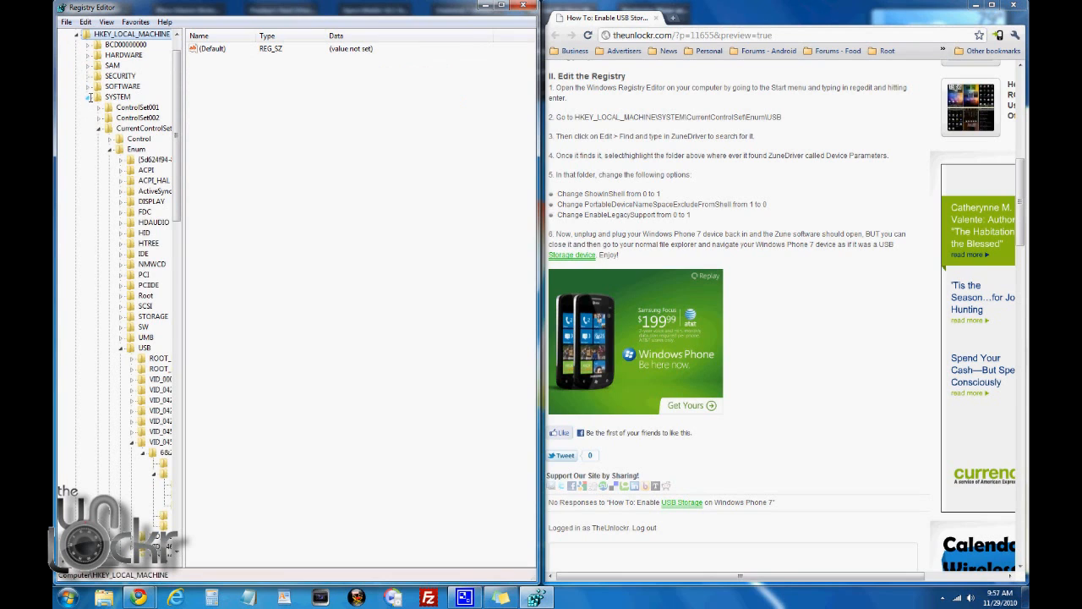
click(139, 127)
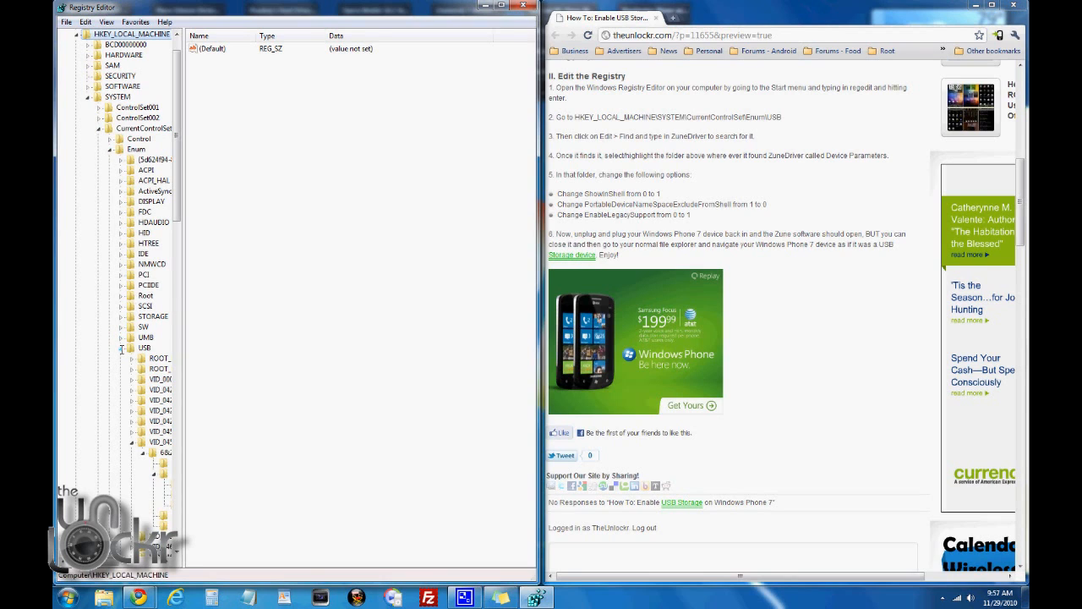
click(144, 347)
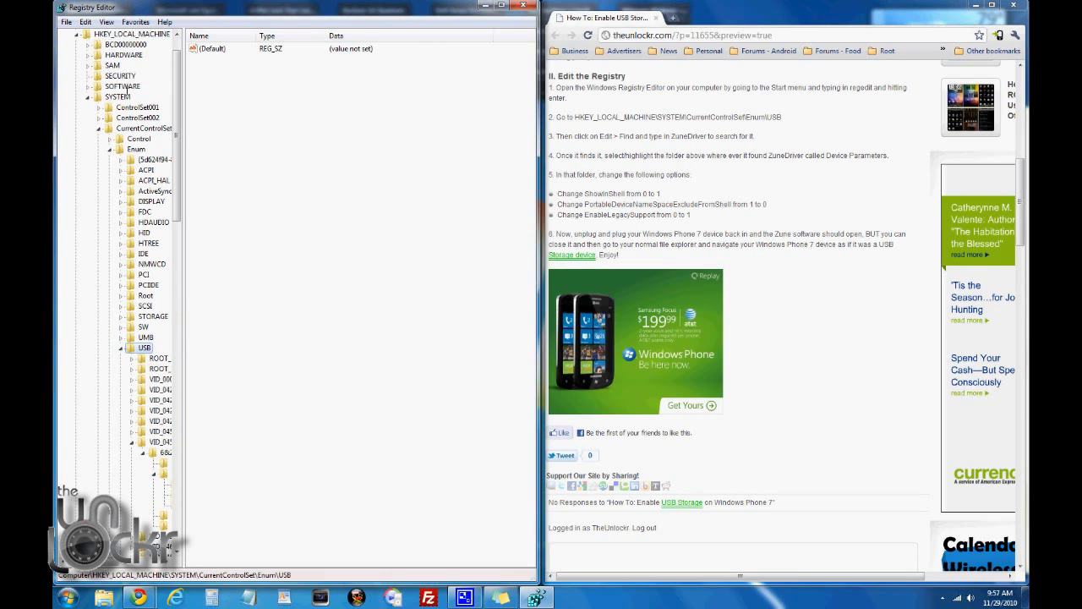
click(82, 21)
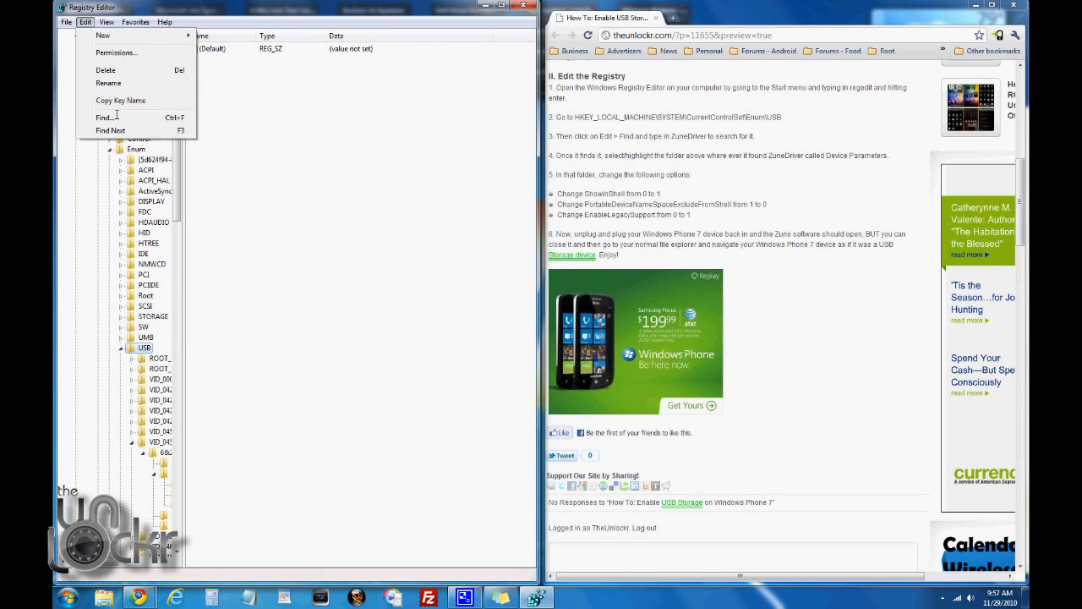
Find 'ZuneDriver' in the registry and select the Device Parameters folder above it
click(101, 117)
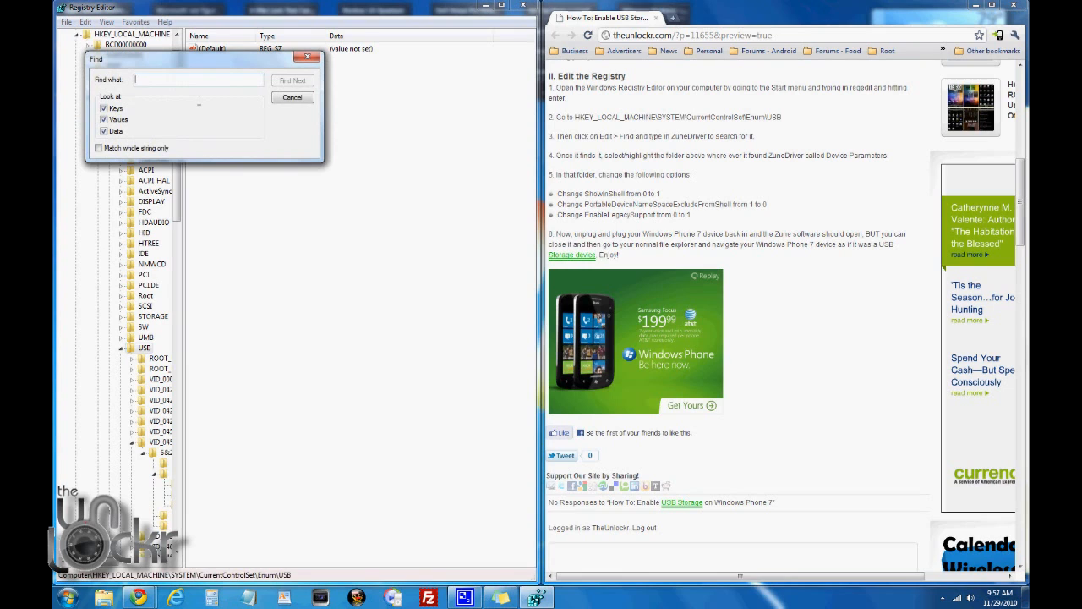
text(ZuneDriver)
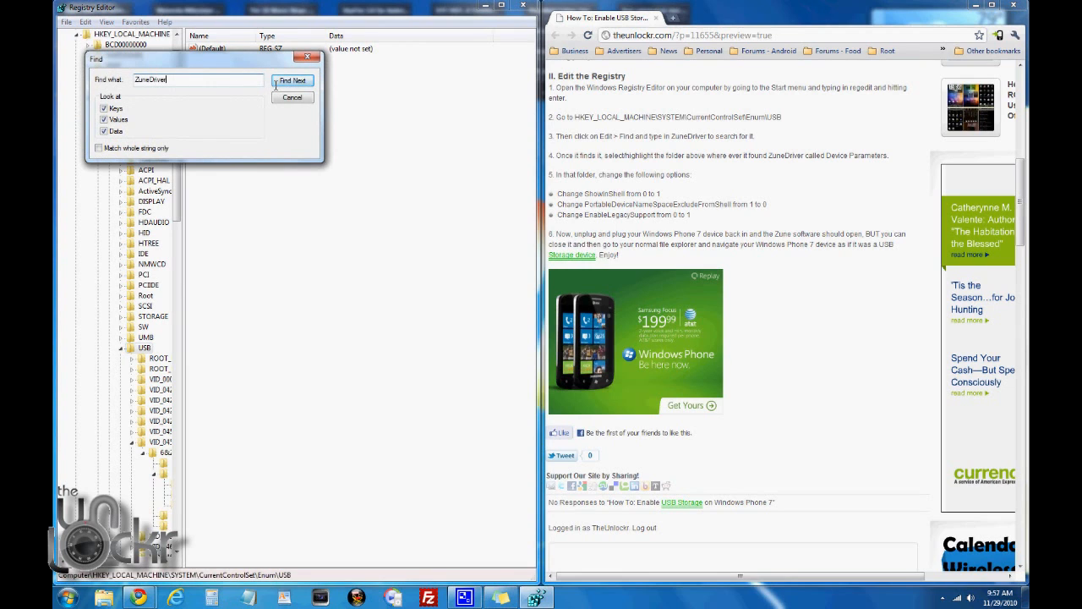
click(293, 81)
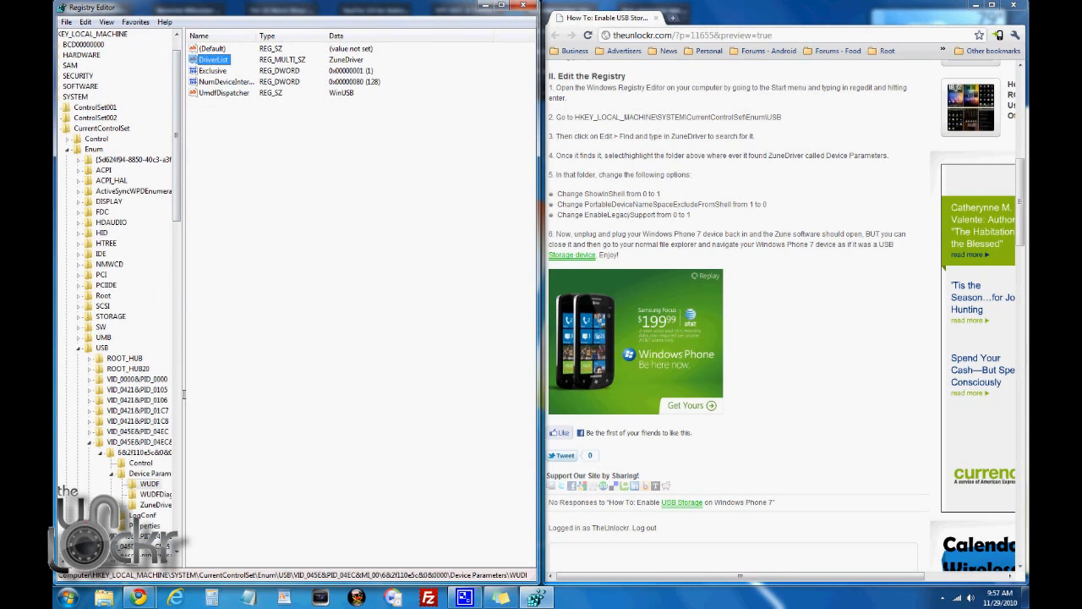
click(136, 441)
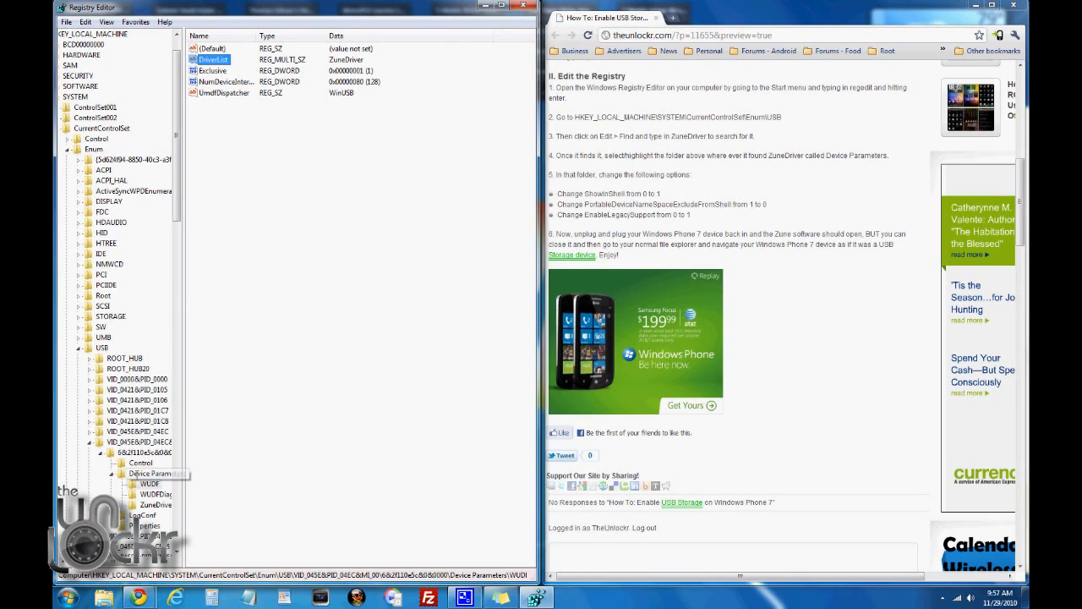
click(156, 473)
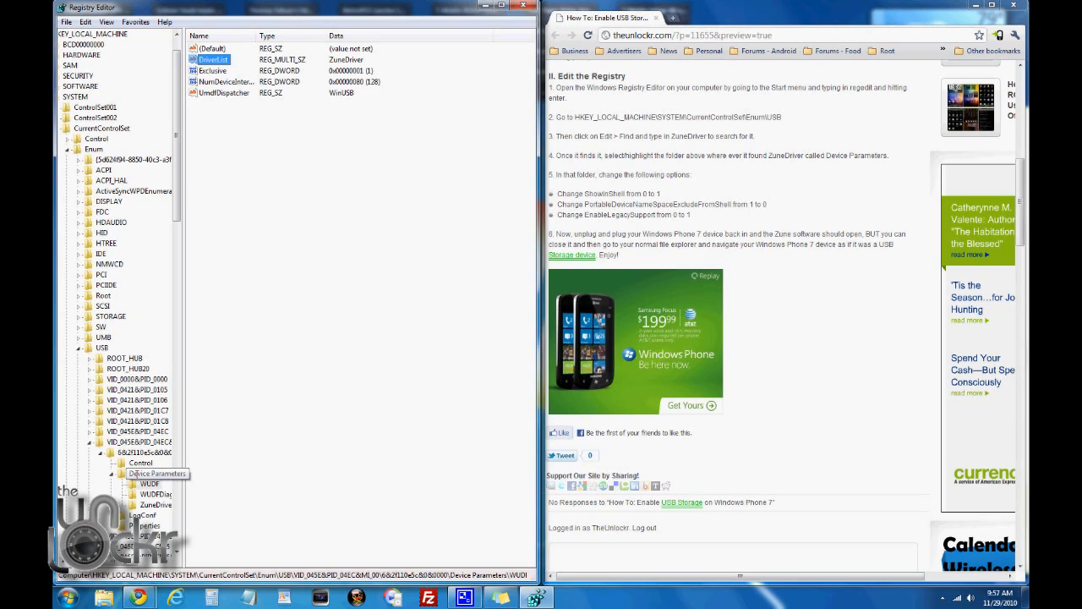
Change the ShowInShell value in Device Parameters to 1
click(155, 474)
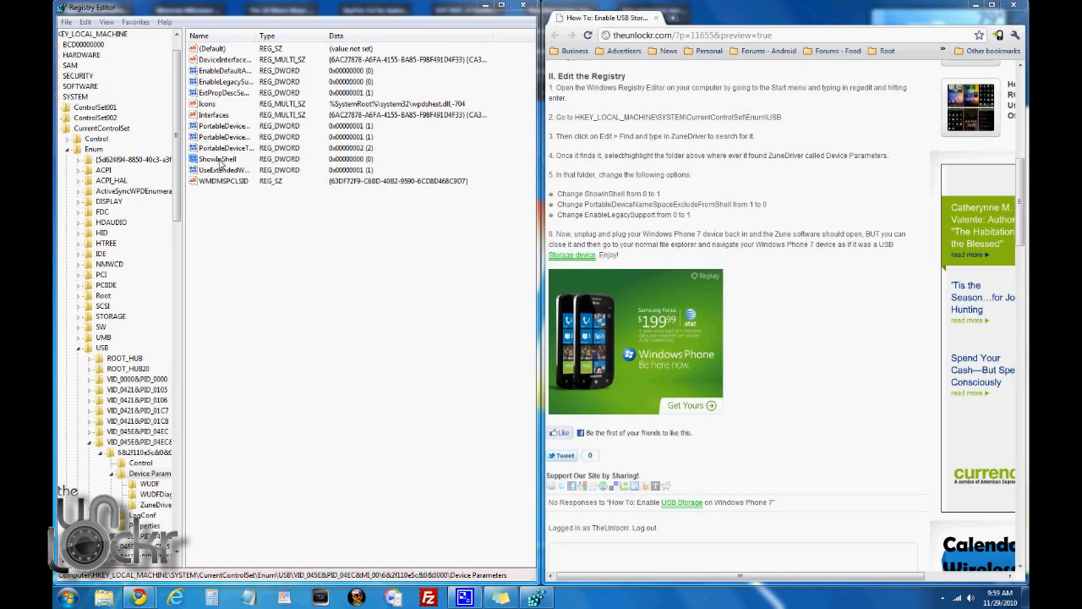
right_click(218, 159)
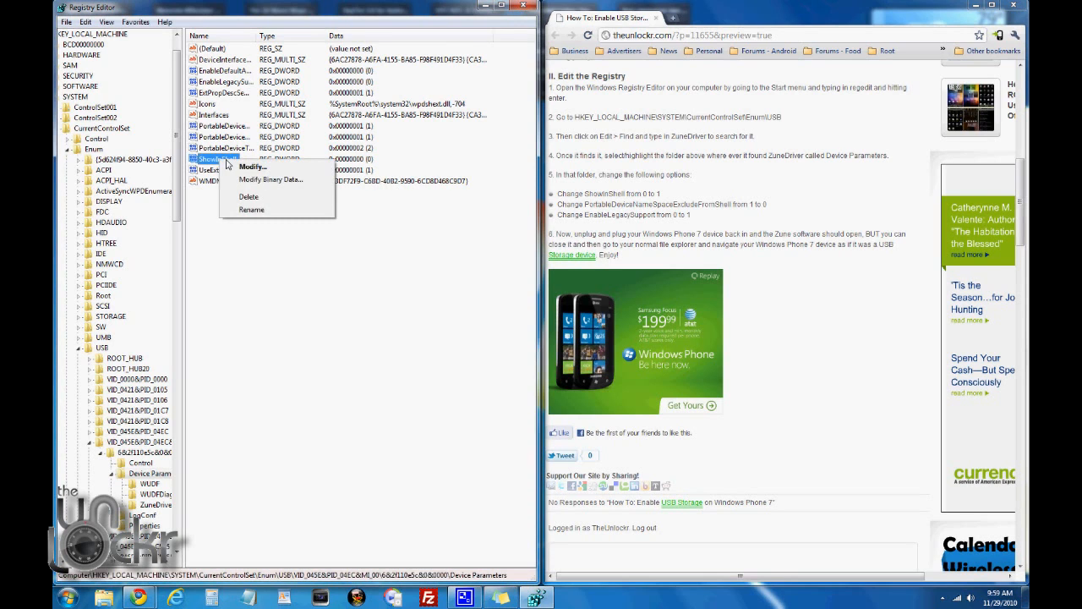
click(252, 166)
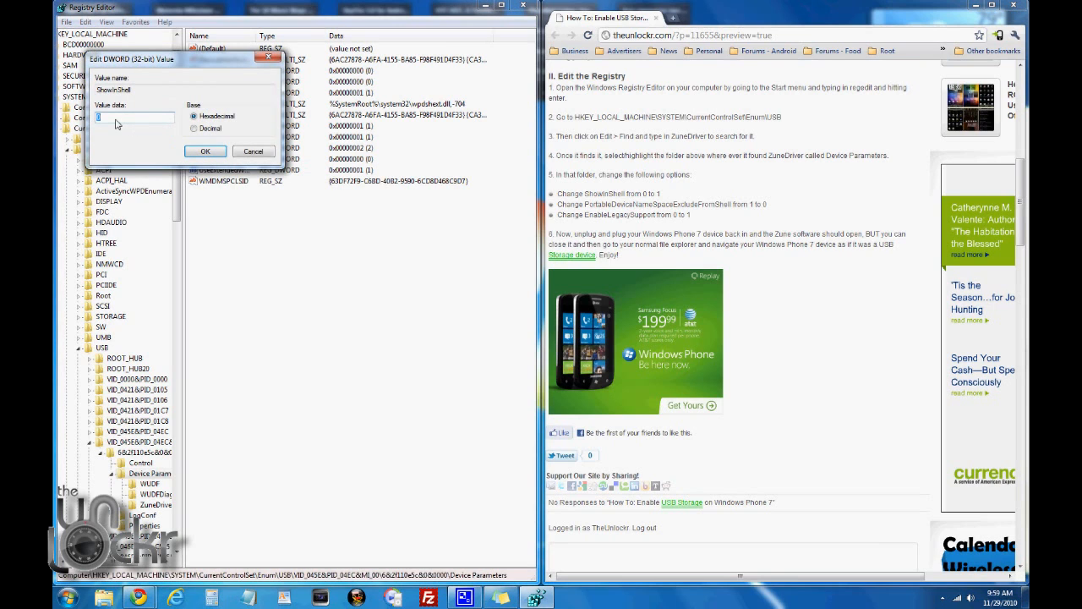
text(1)
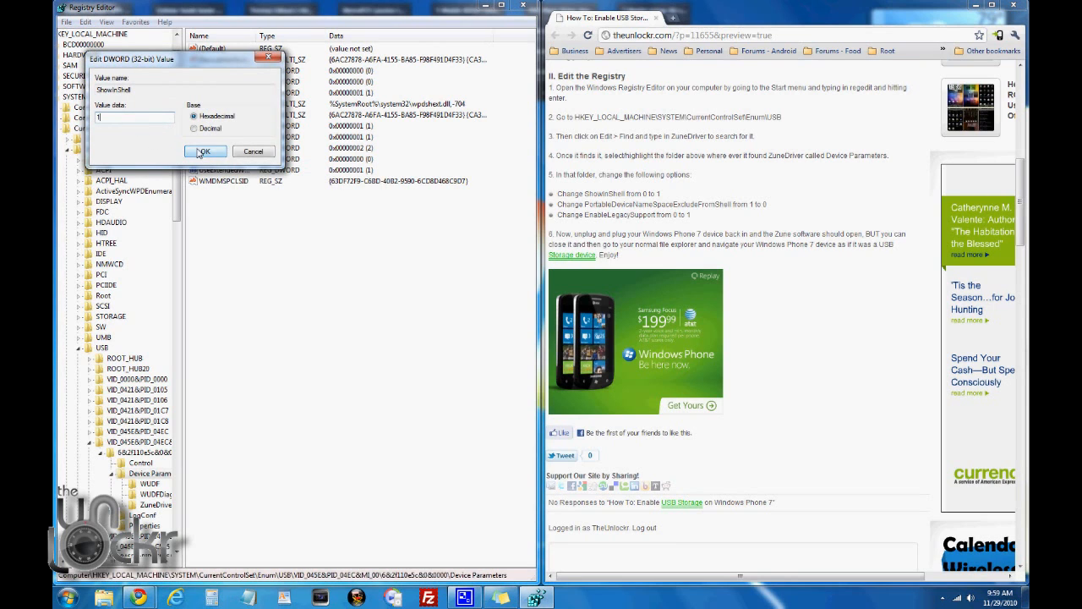
click(205, 151)
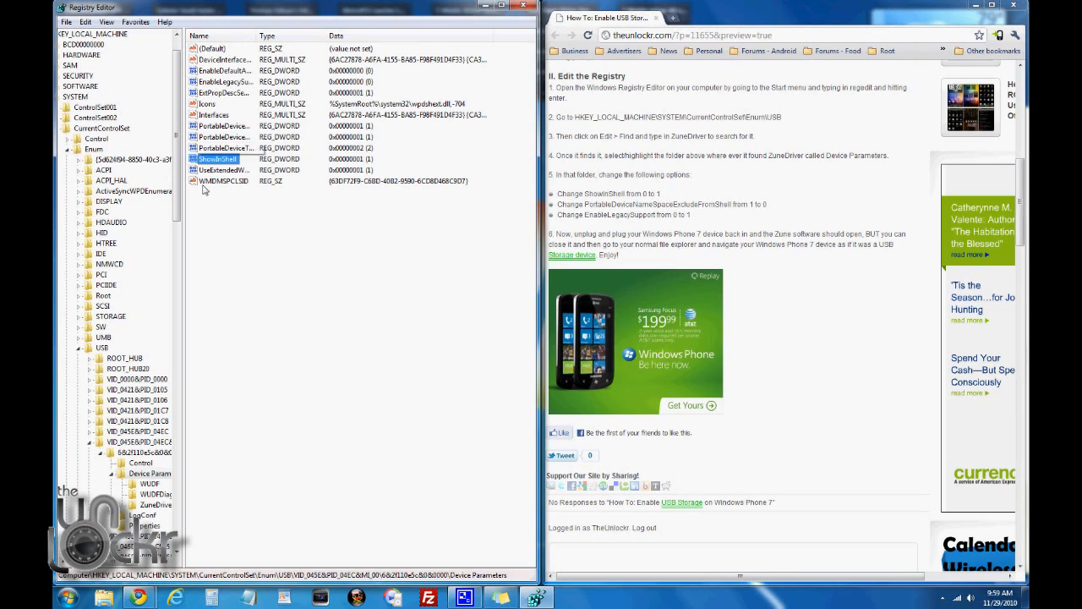
mouse_move(197, 188)
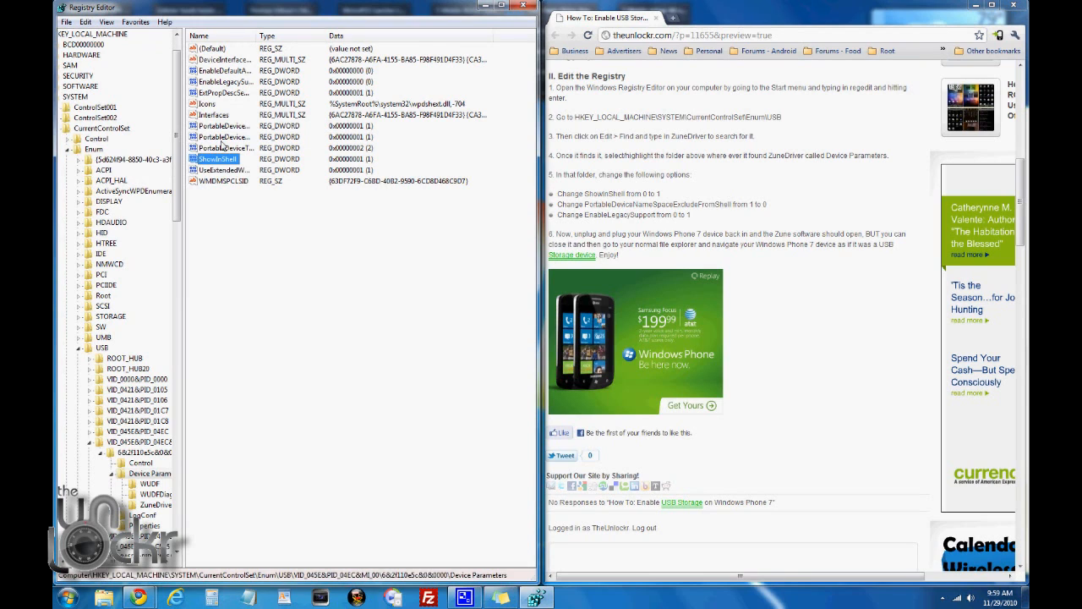
Modify PortableDeviceNameSpaceExcludeFromShell so its value data is 0
click(224, 136)
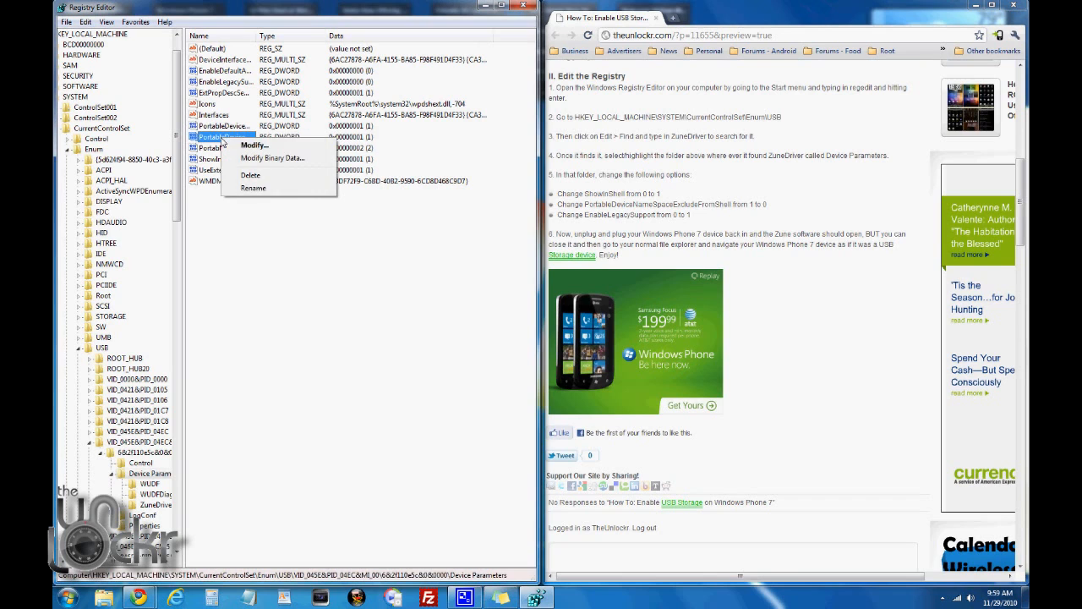
click(254, 145)
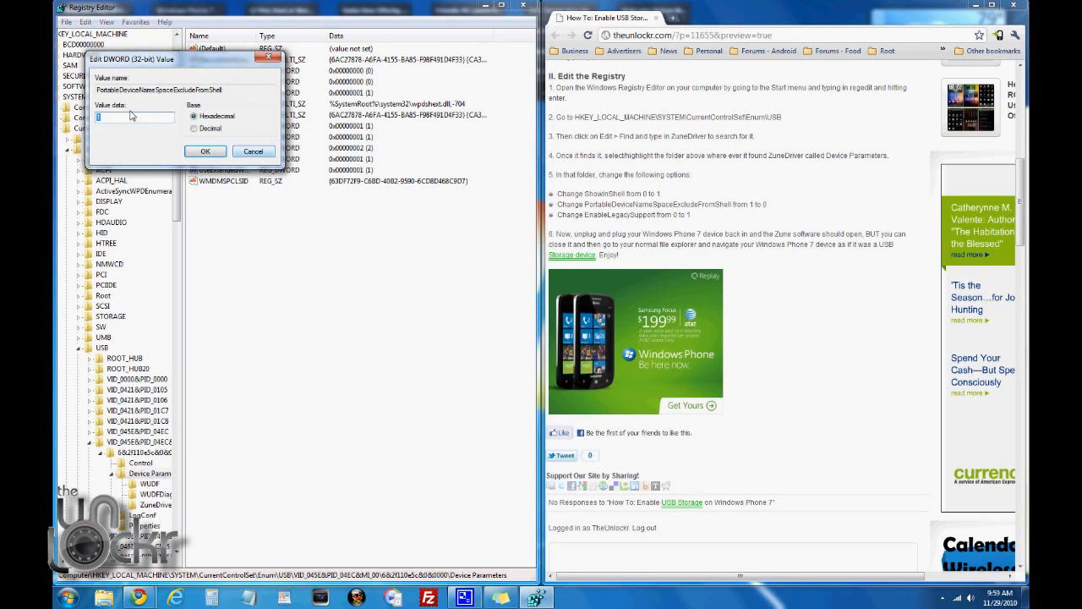
text(0)
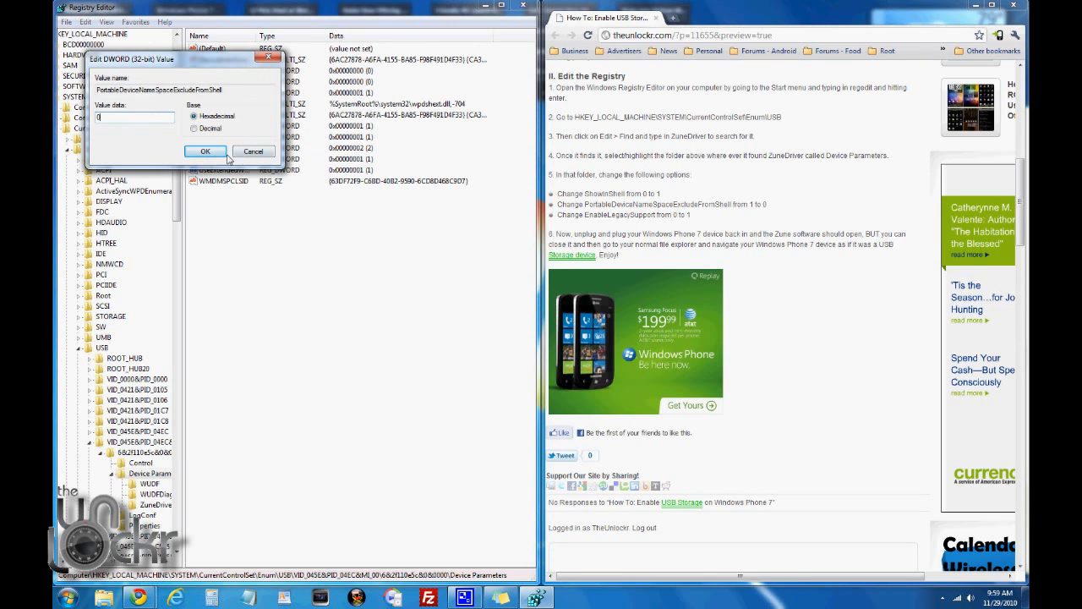
click(205, 152)
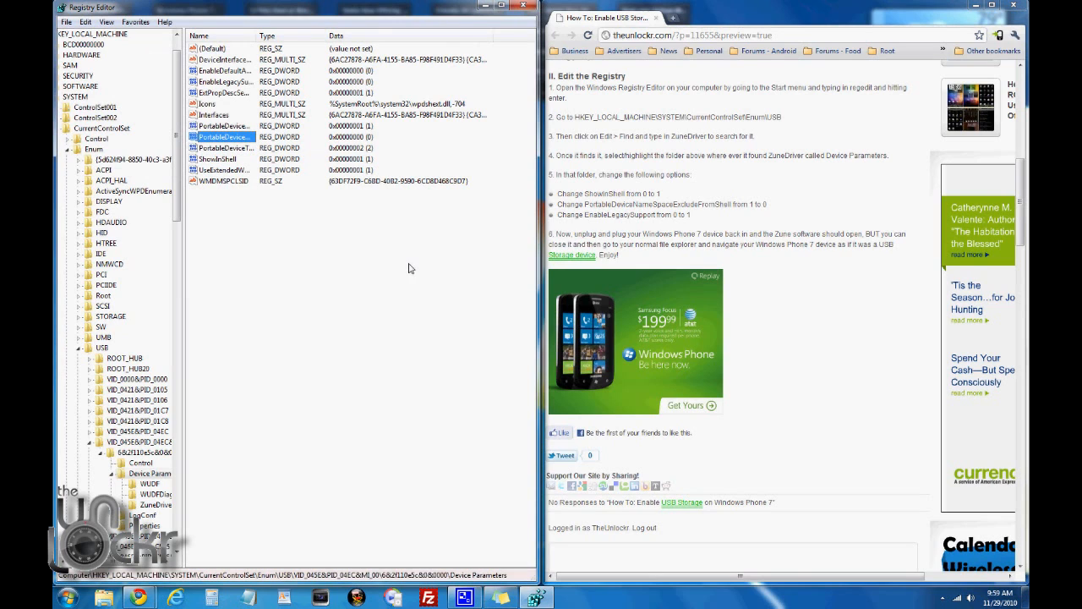
mouse_move(396, 257)
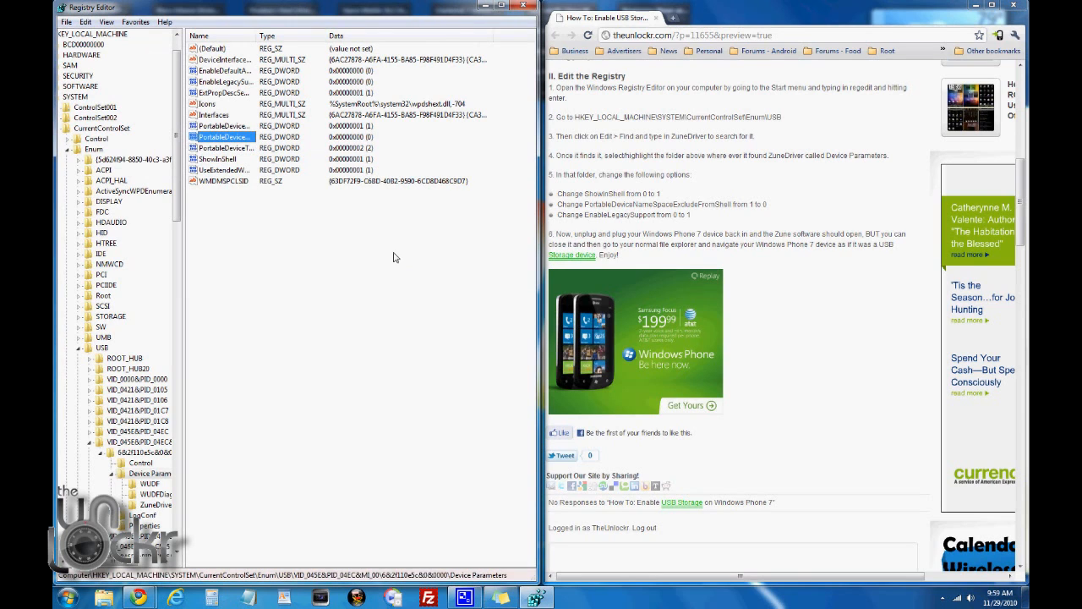
Edit EnableLegacySupport and save its value data as 1
click(224, 80)
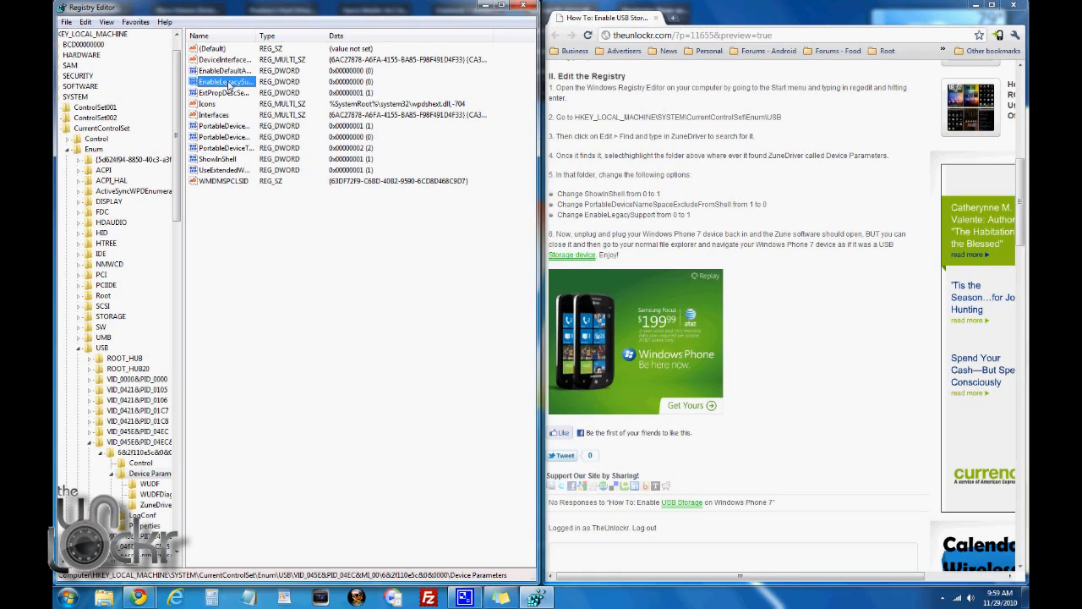
double_click(219, 81)
text(1)
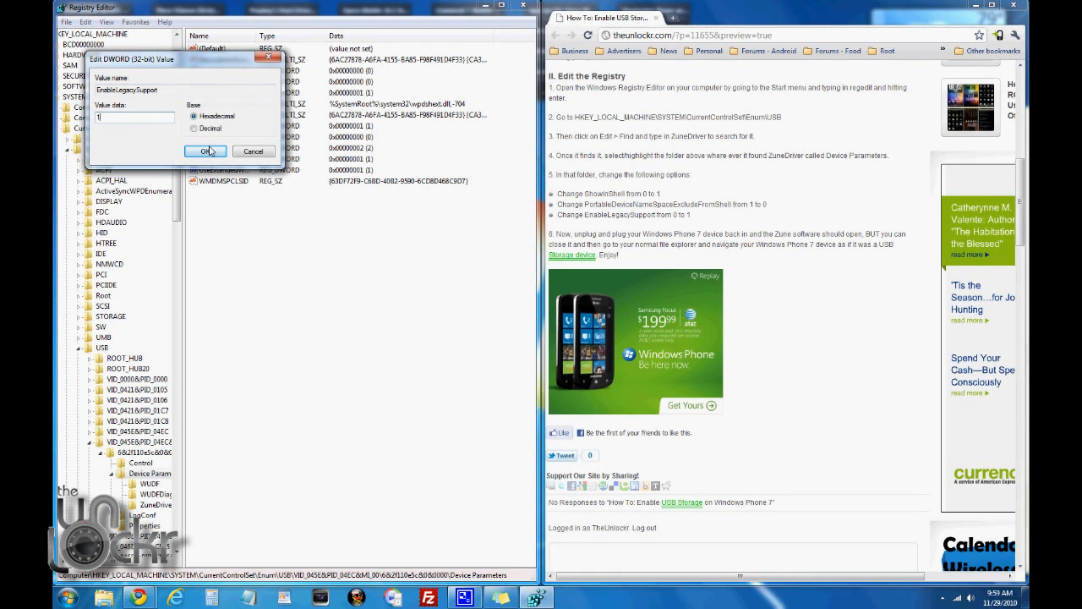
click(206, 151)
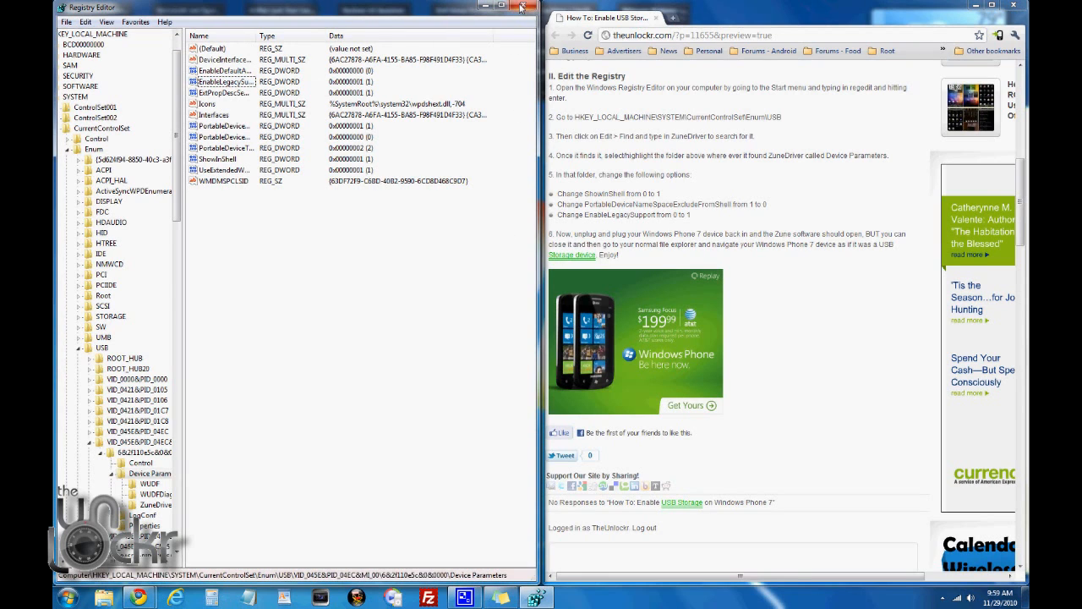
mouse_move(522, 8)
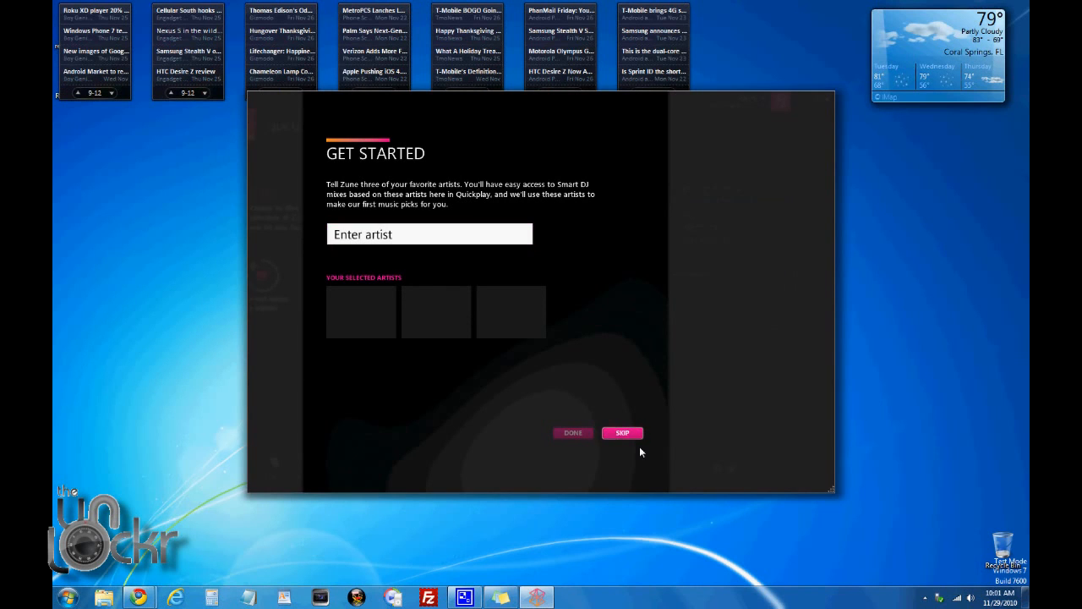
Skip Zune's favourite-artists prompt and close the Zune window
click(622, 432)
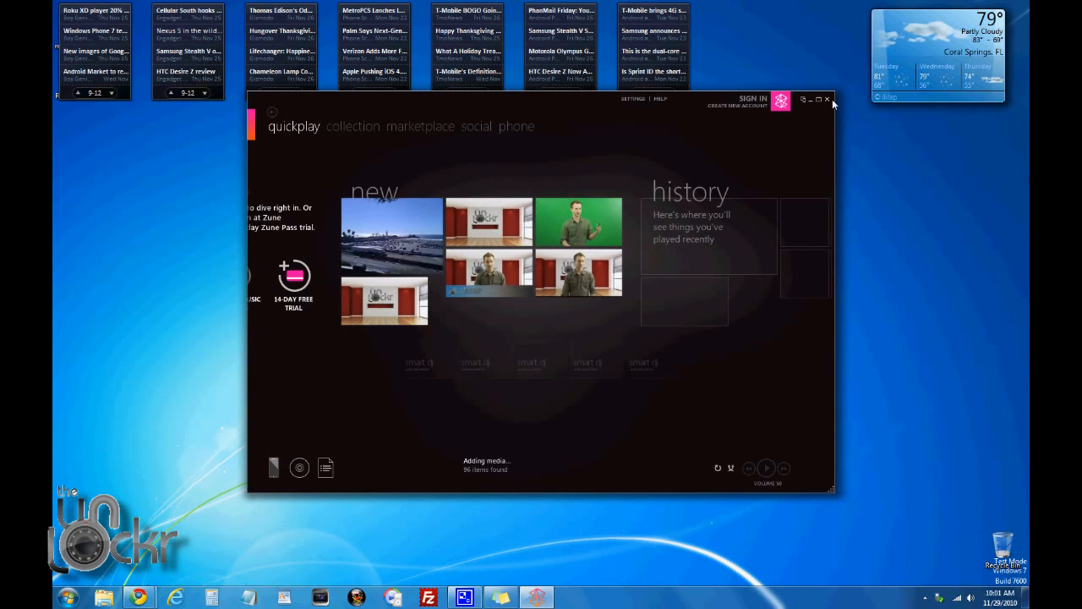
click(827, 99)
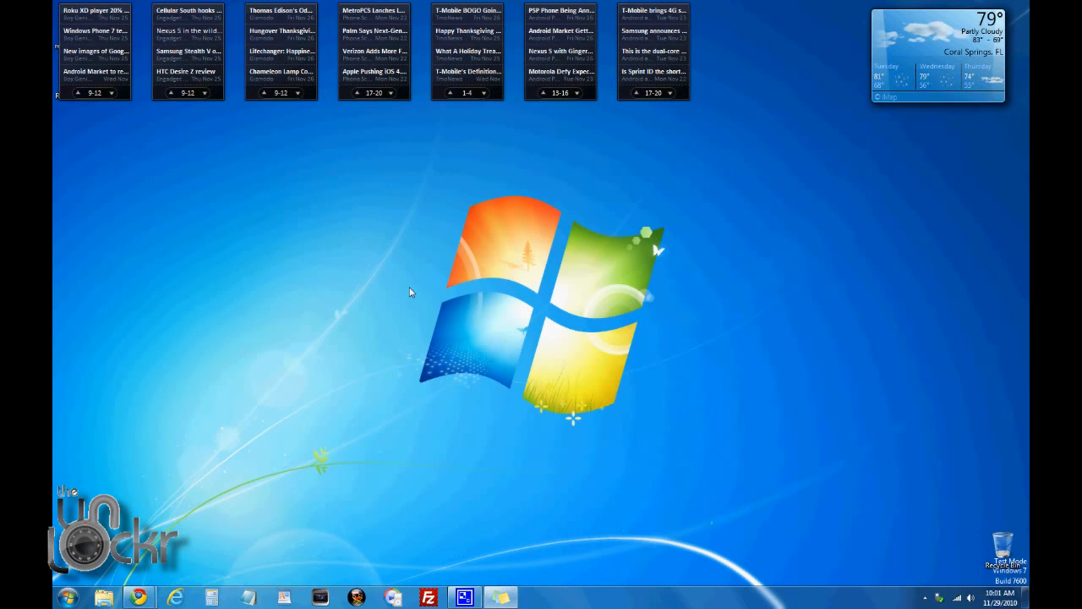
Open Windows Explorer, select HTC HD7 under Computer, and open its Storage drive
click(104, 596)
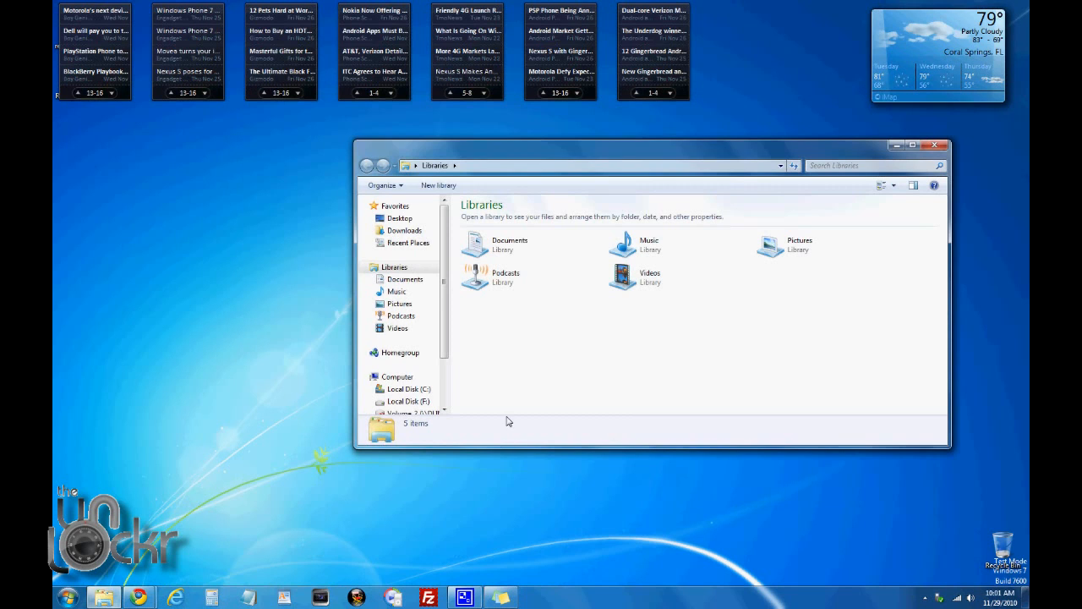
scroll(down, 3)
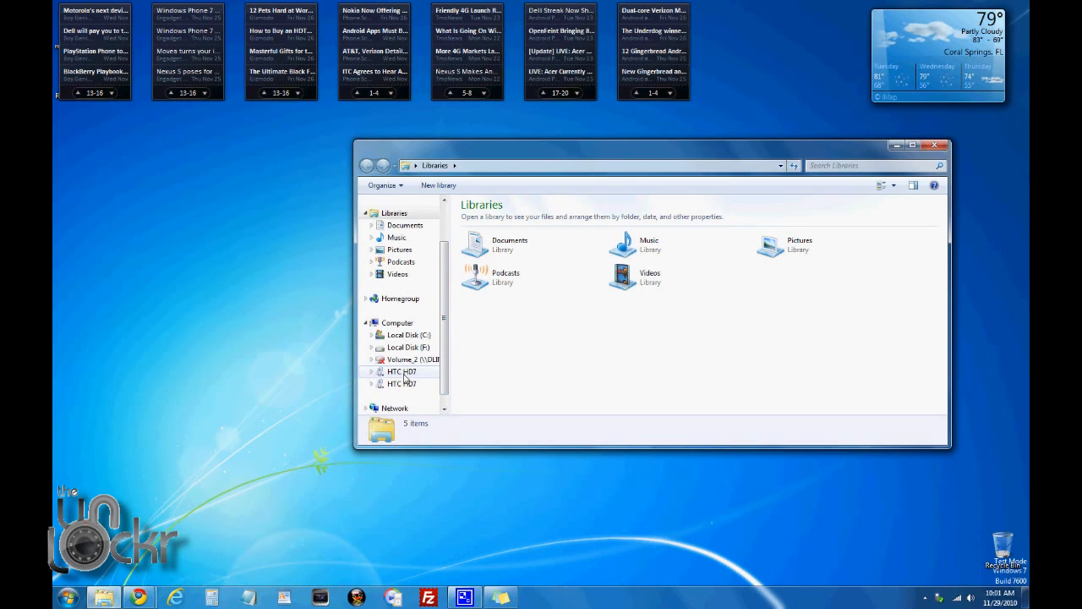
click(401, 372)
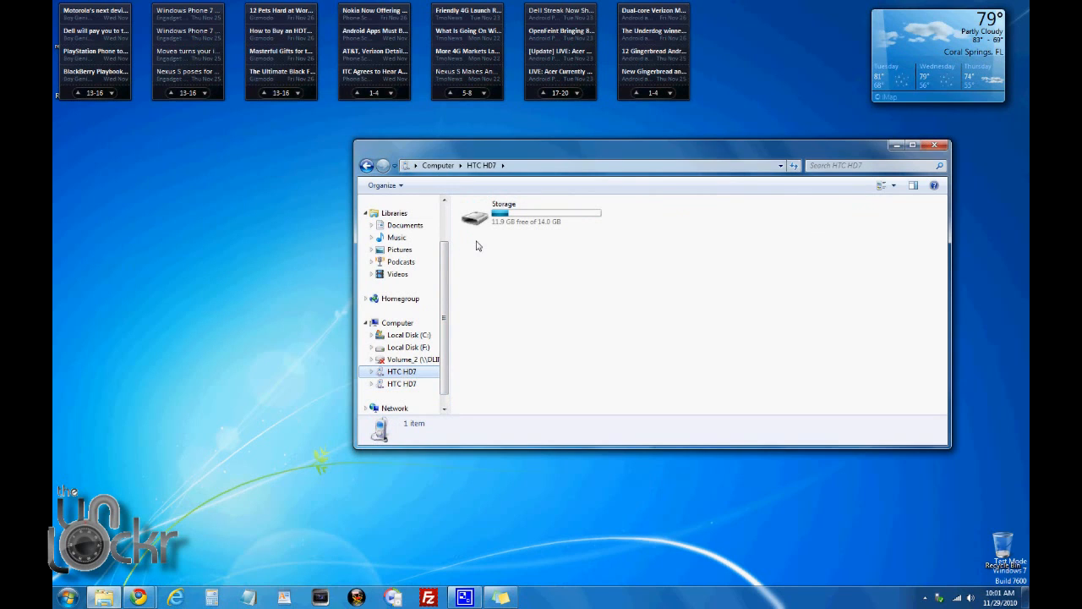
double_click(475, 217)
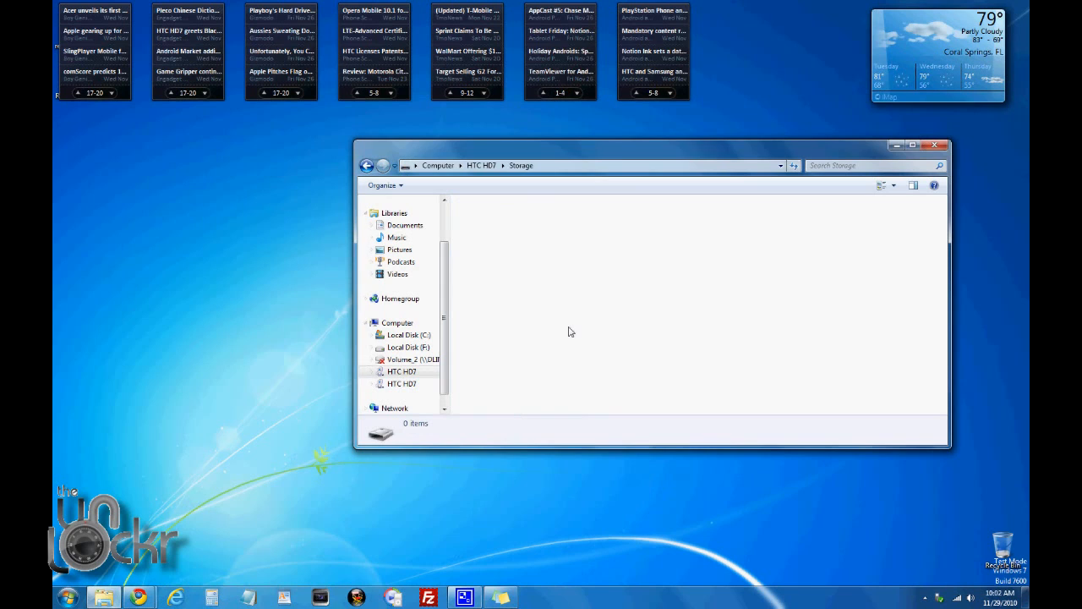
mouse_move(177, 340)
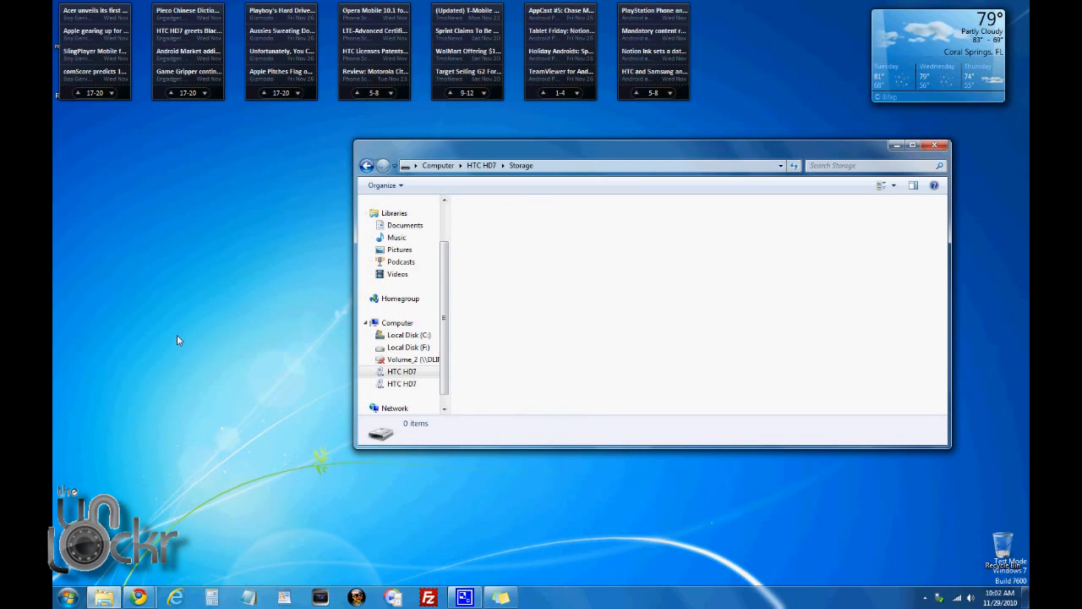
mouse_move(503, 296)
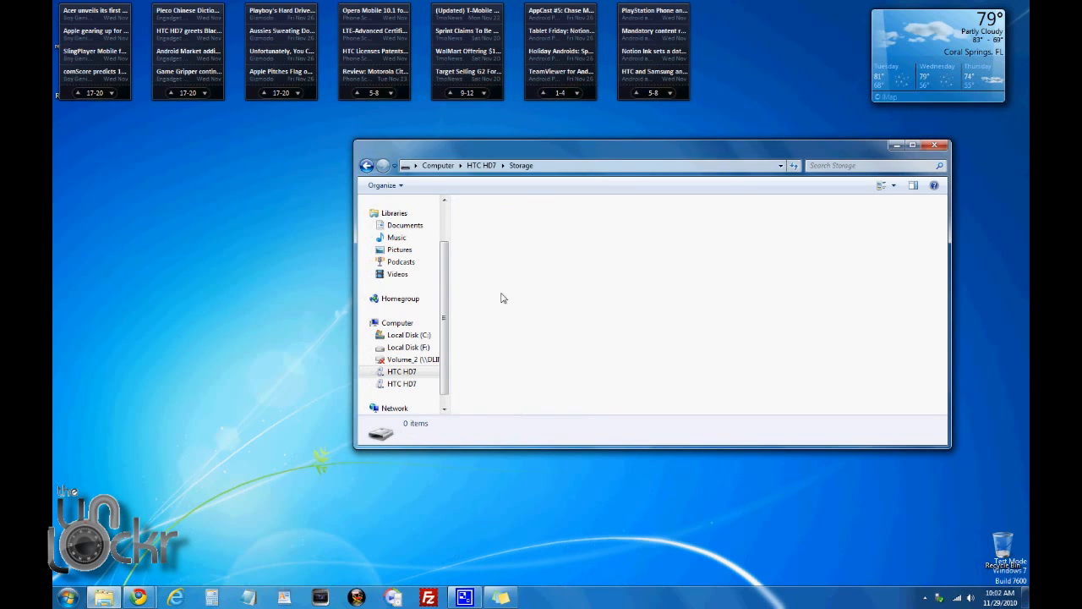